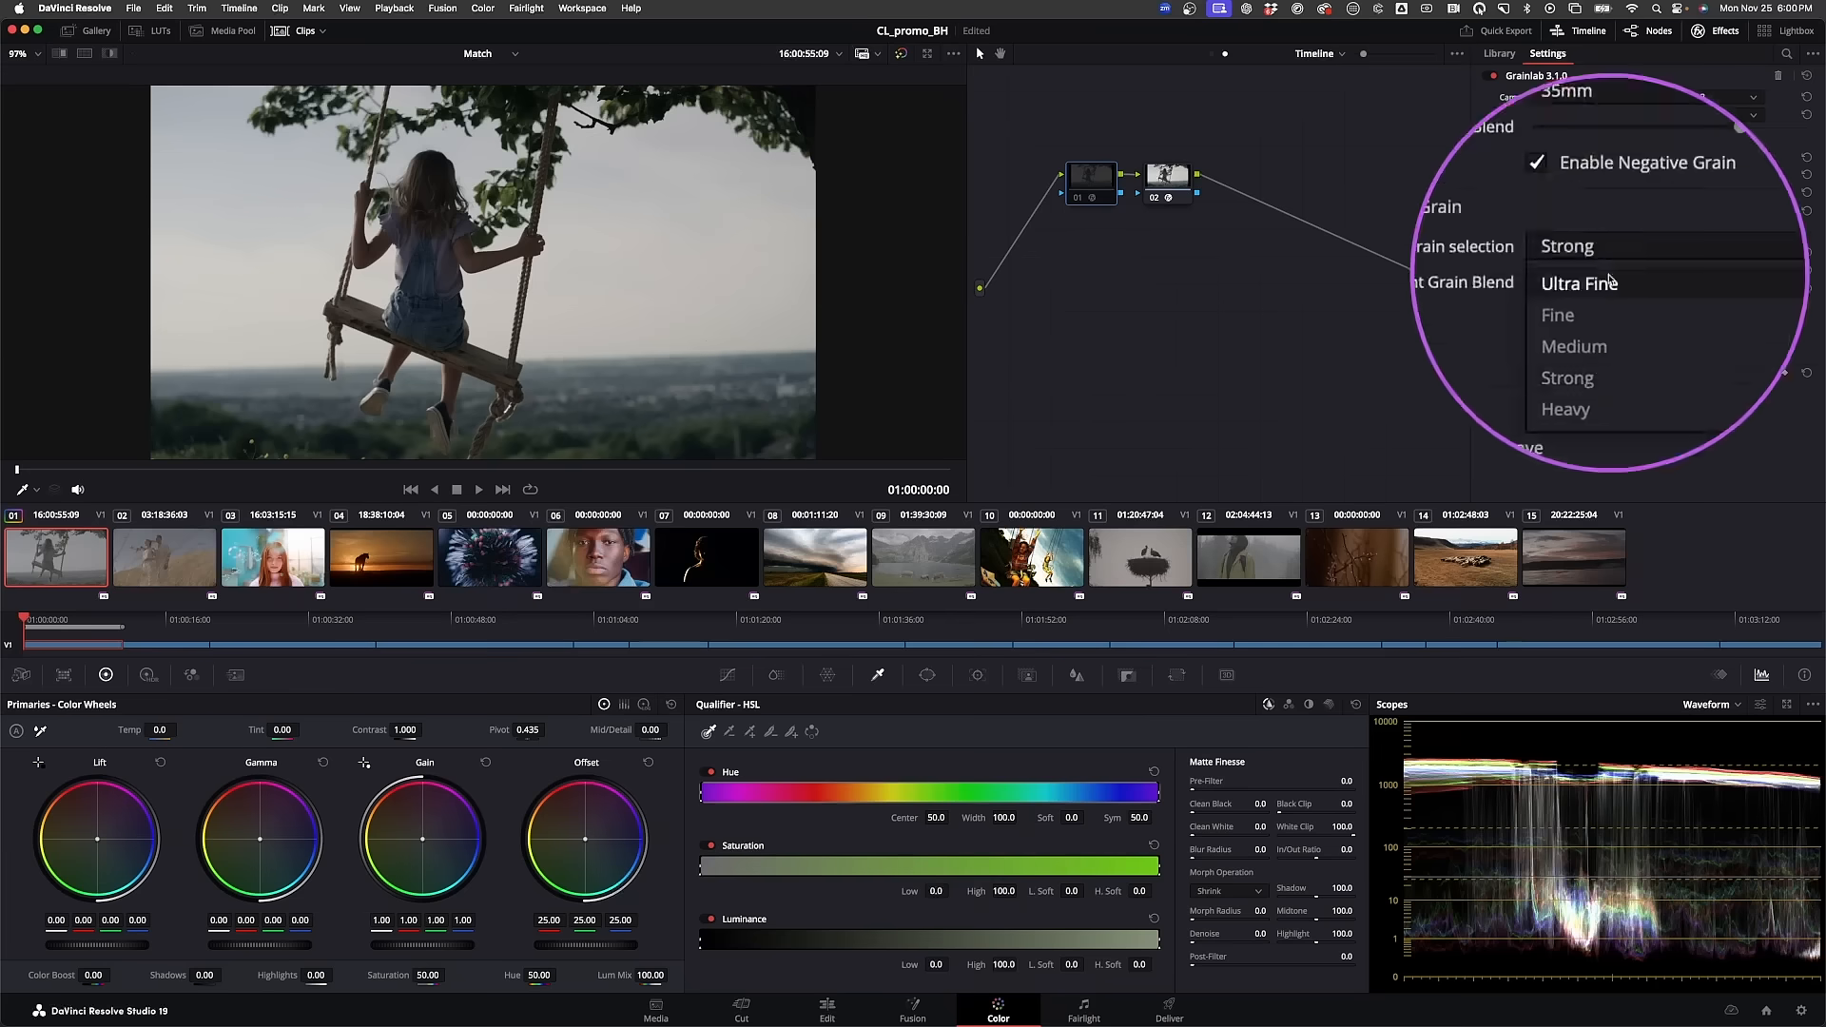
# Set the GrainLab print grain on node 02 to Medium instead of Strong
pyautogui.click(1573, 346)
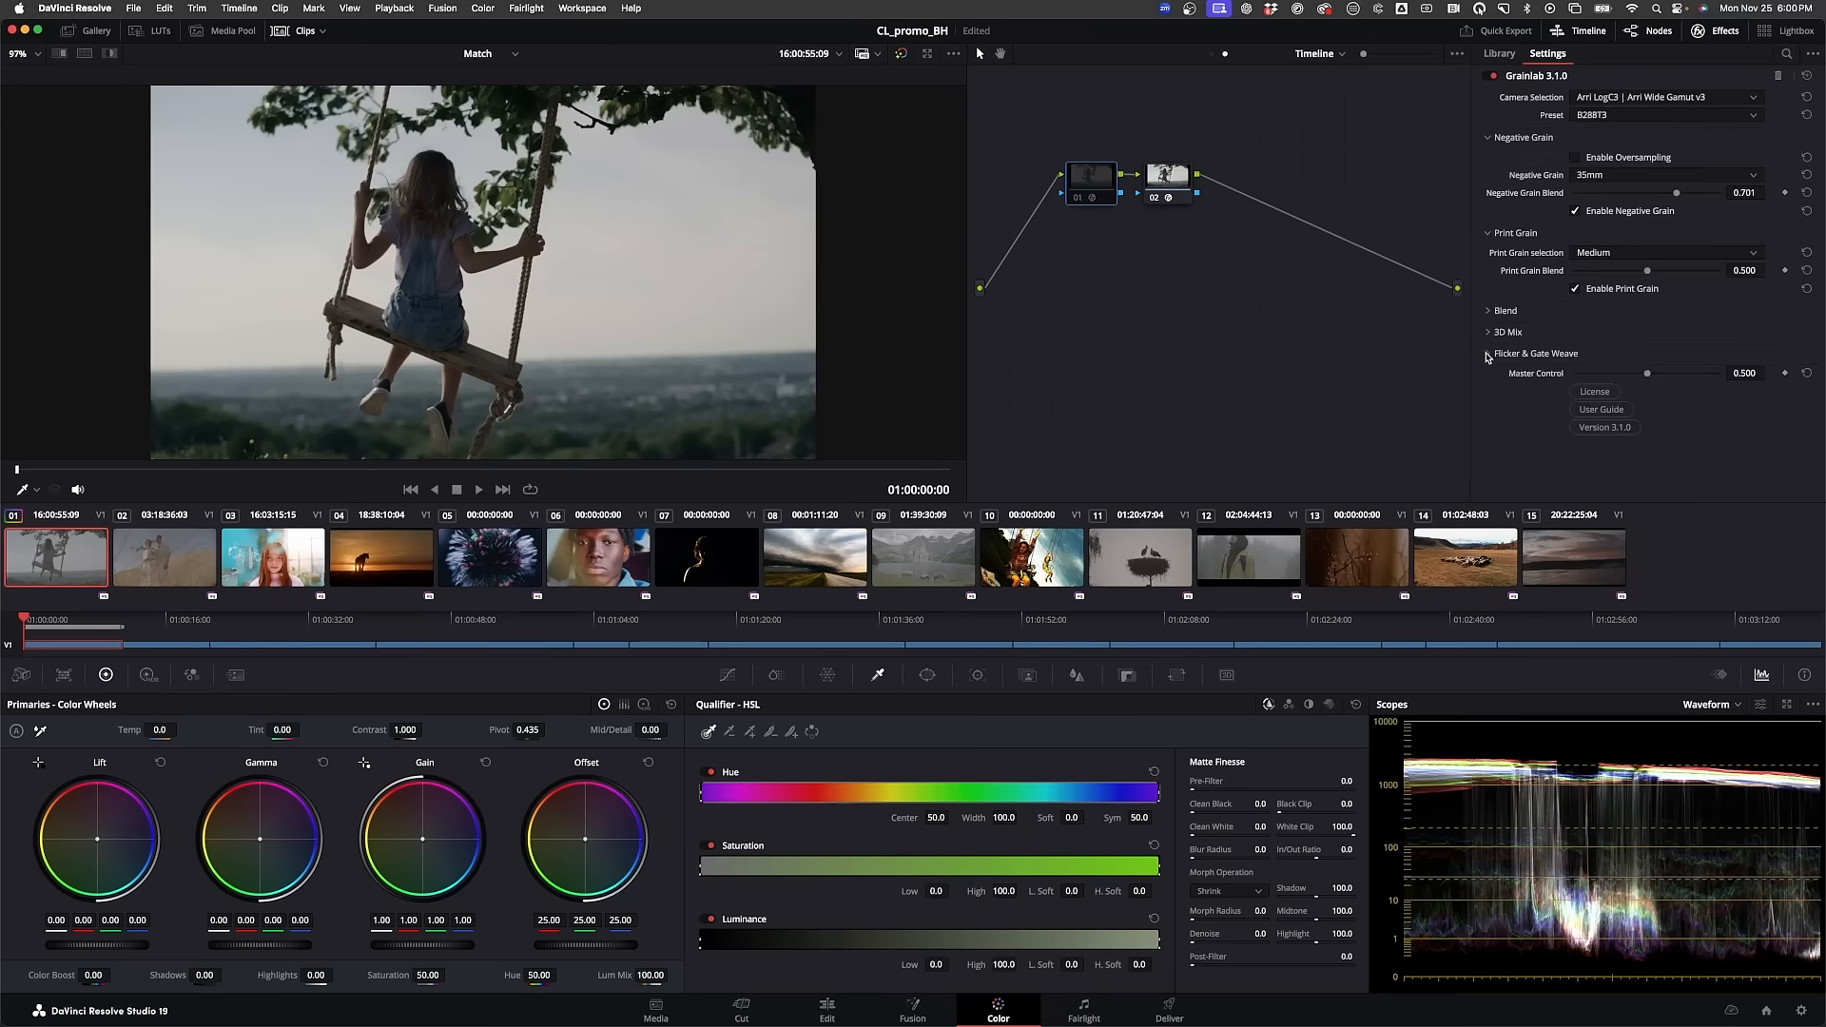